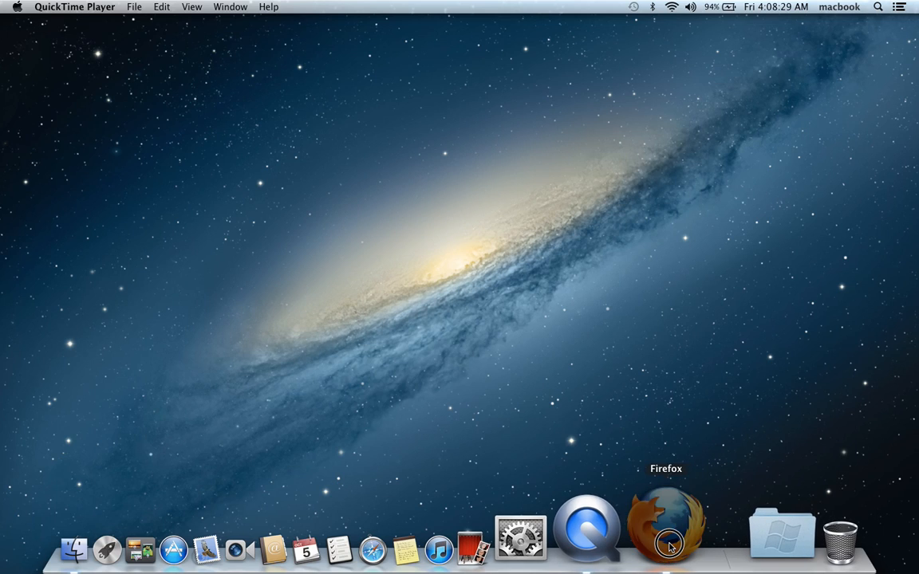
Launch Firefox from the Dock and load youtube.com/
click(666, 530)
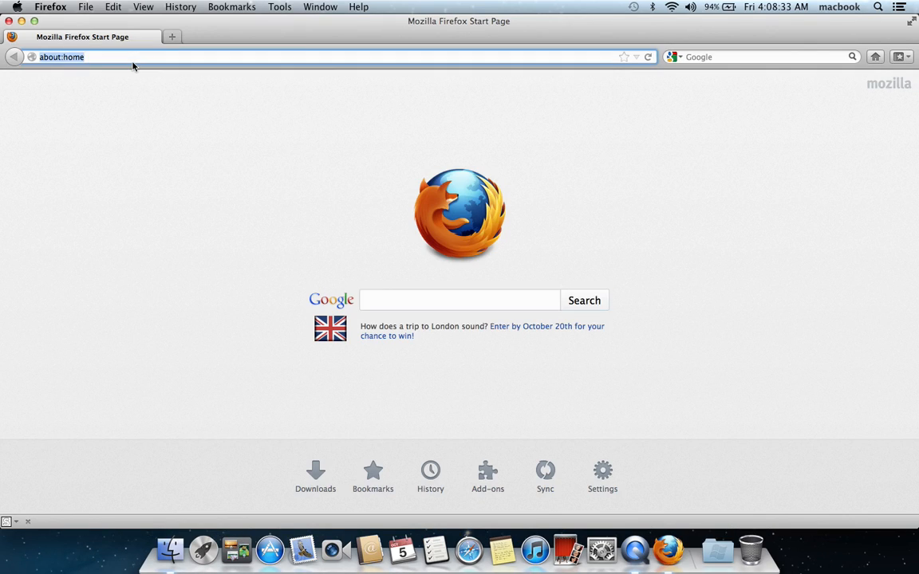
text(youtube.com/)
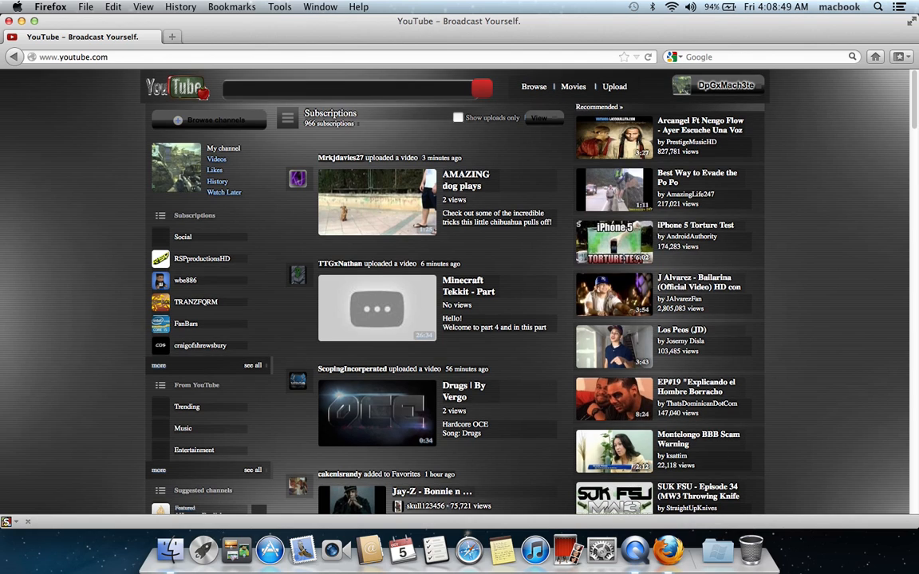
scroll(down, 3)
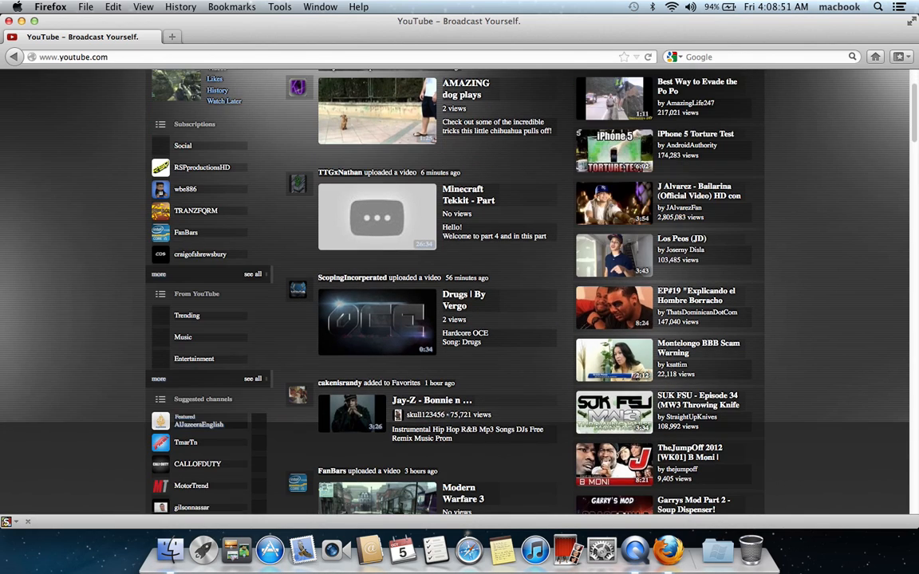
scroll(down, 3)
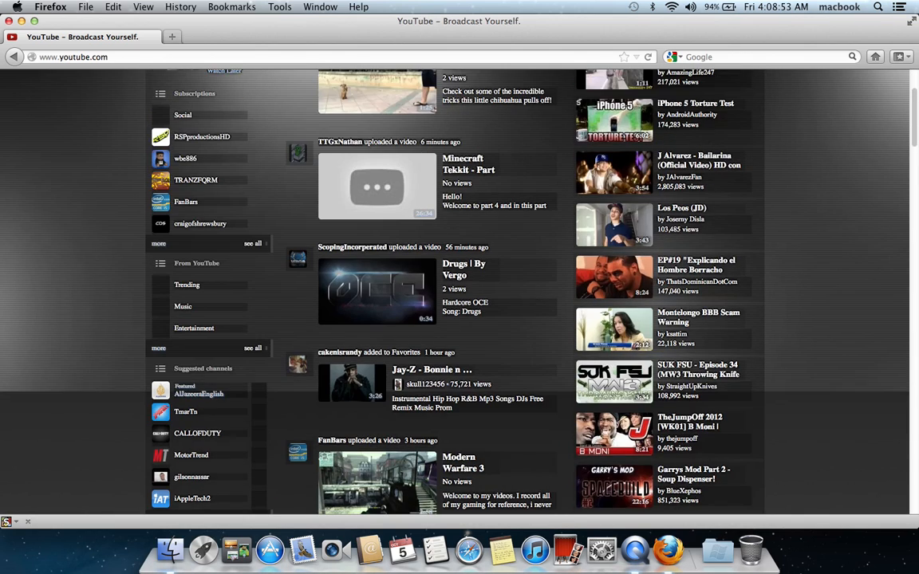
scroll(up, 3)
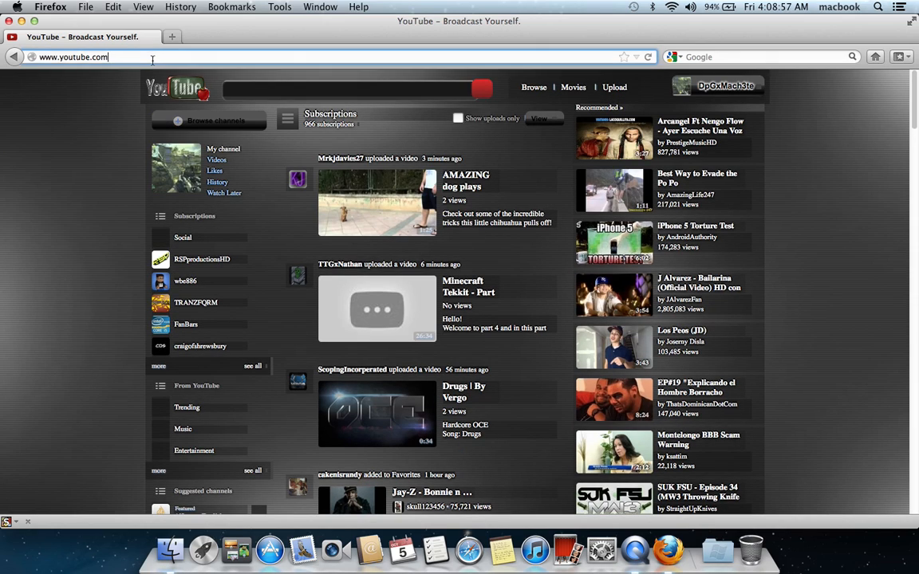
right_click(73, 57)
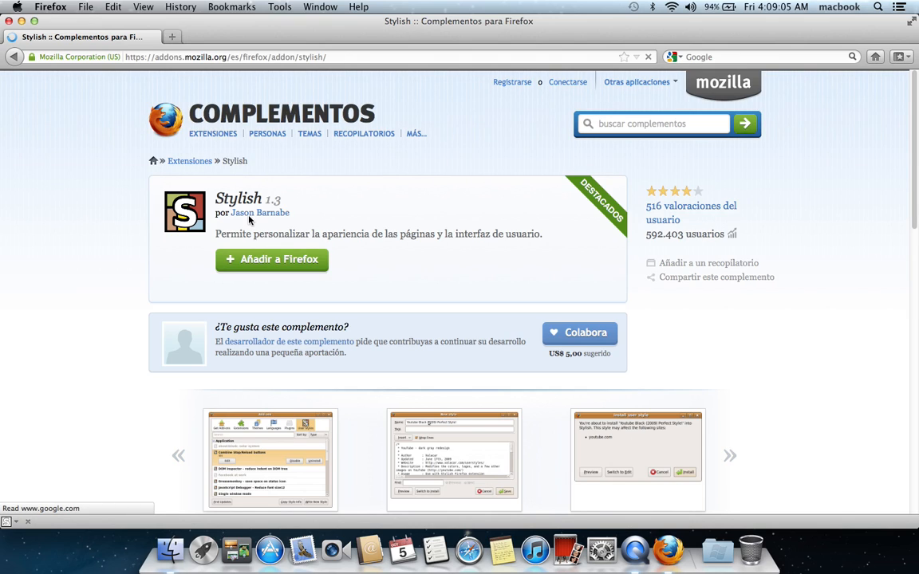
mouse_move(320, 275)
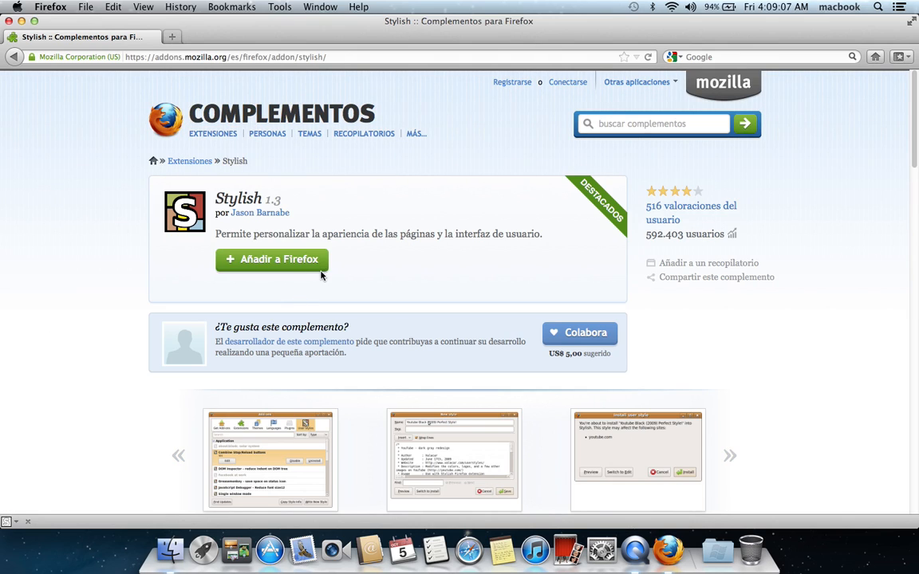
Add the Stylish add-on to Firefox and confirm the installation
click(272, 258)
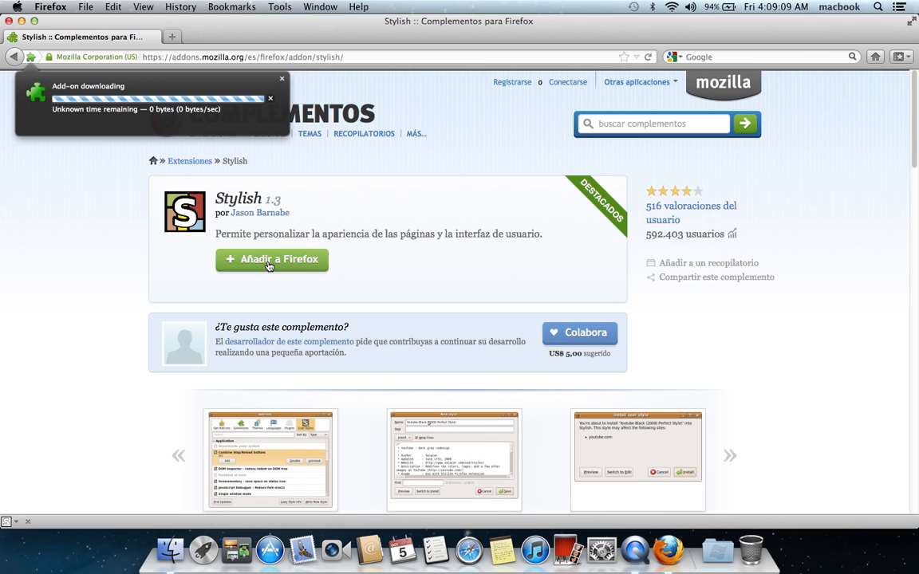
click(271, 259)
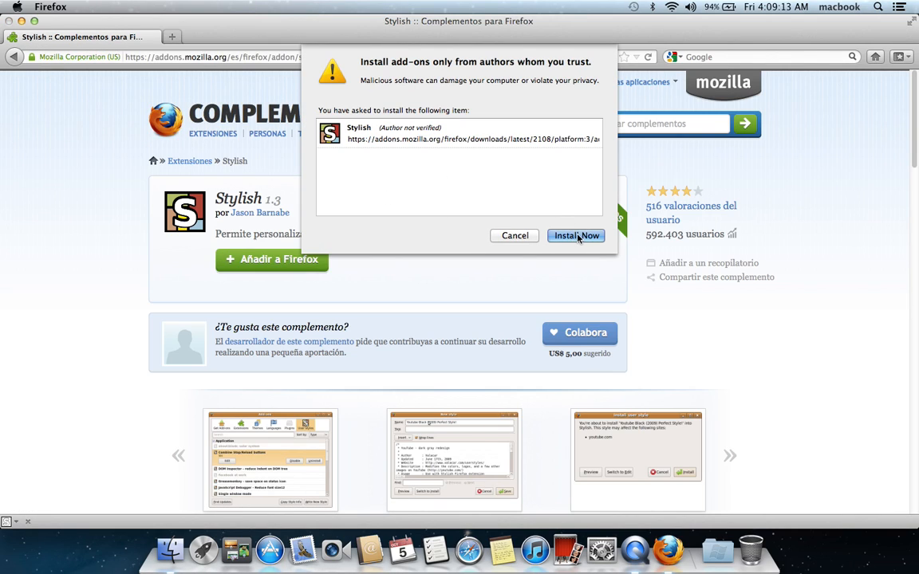
mouse_move(501, 218)
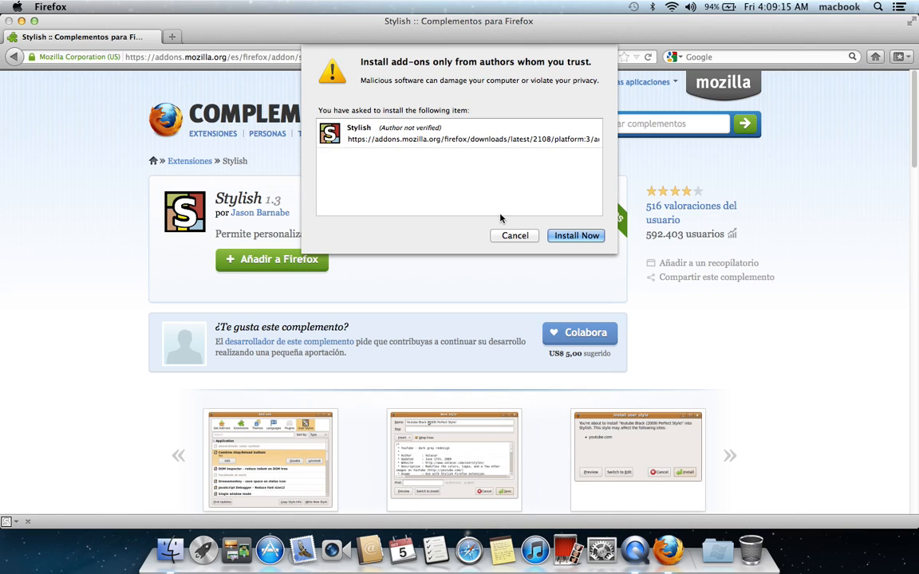
click(515, 236)
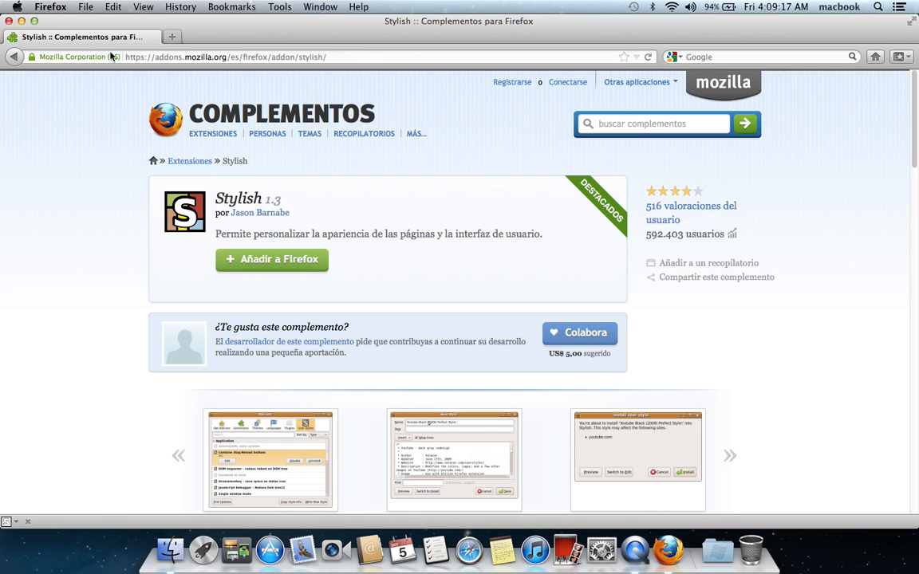
Return to youtube.com through the address bar
click(30, 56)
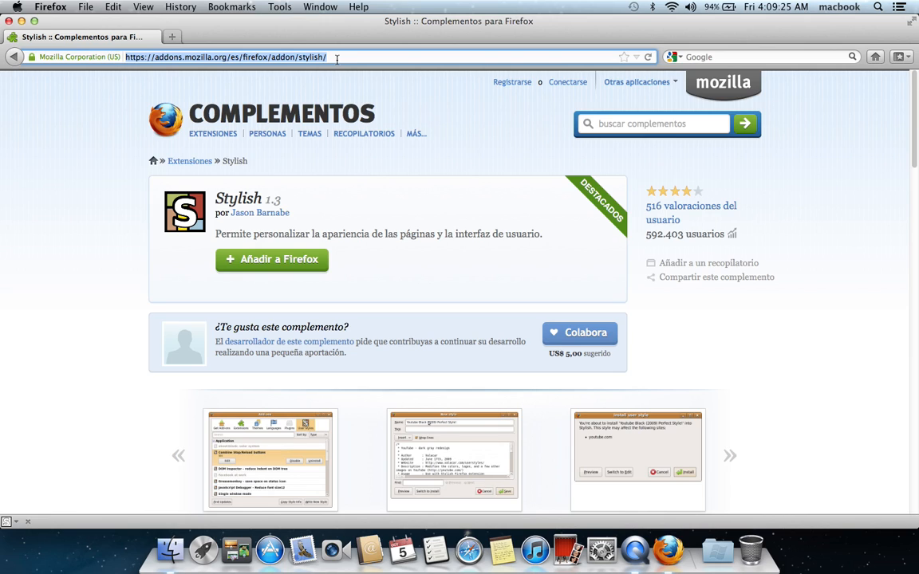
text(youtube.com)
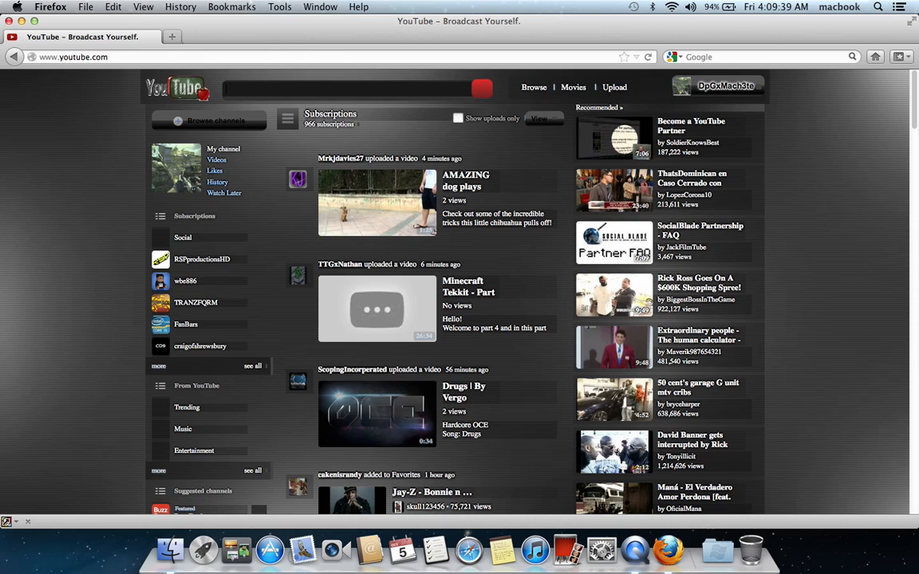
Use the Stylish icon to find YouTube styles on userstyles.org
click(7, 522)
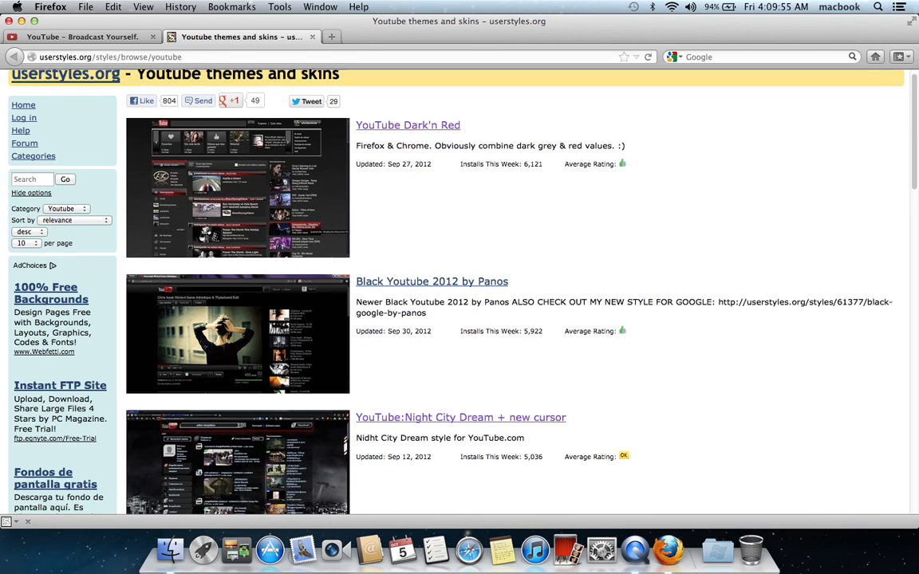
Scroll the YouTube theme results and jump to page 54 of the listing
scroll(down, 3)
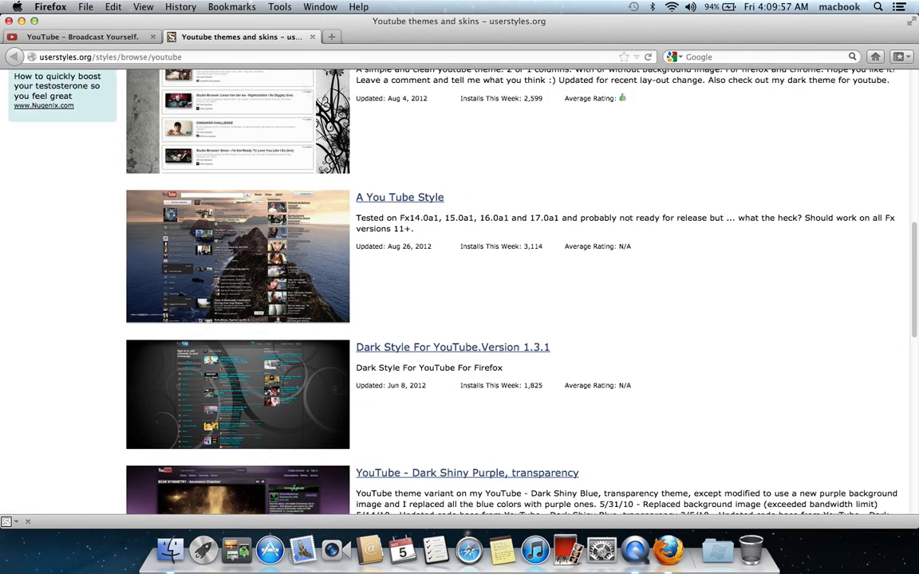
scroll(down, 3)
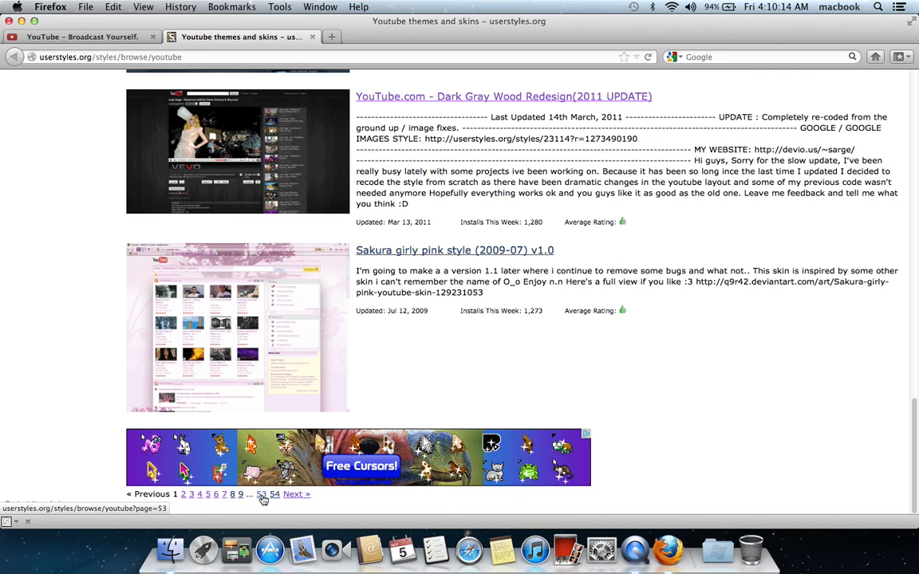
click(273, 494)
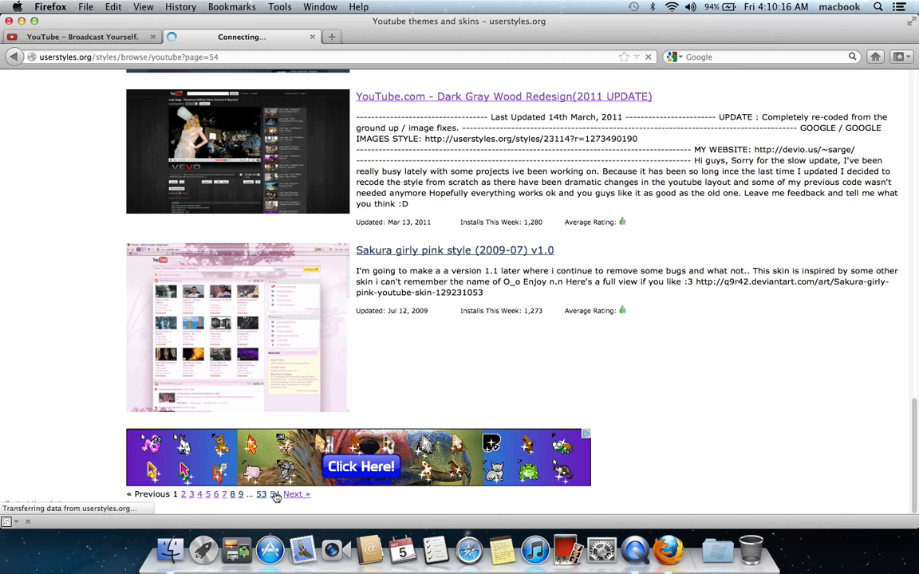
click(274, 493)
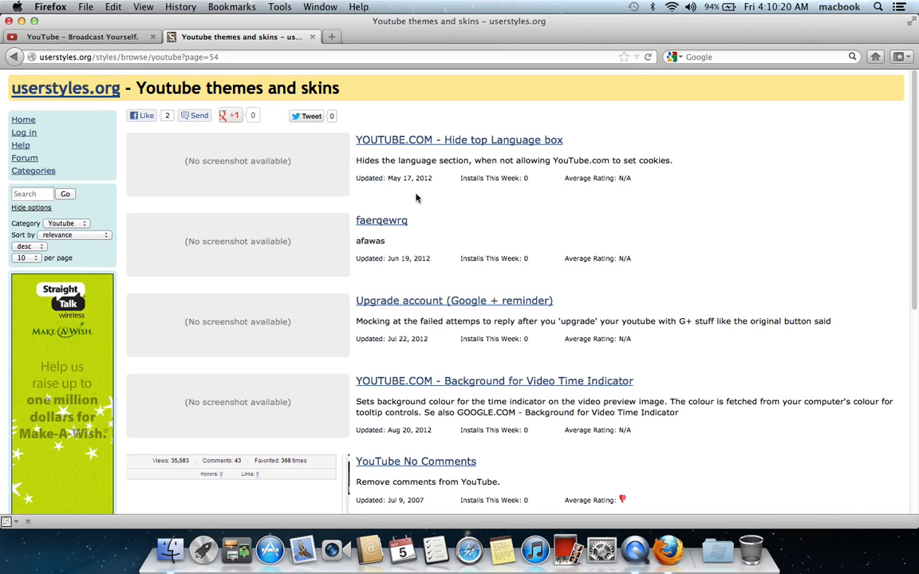
Scroll further and open the YouTube Jeens style page
scroll(down, 3)
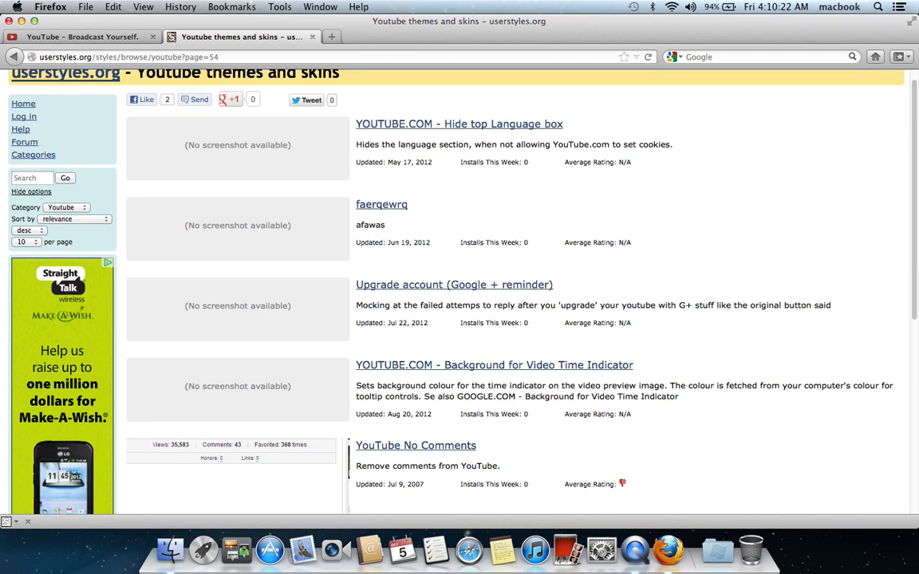
scroll(down, 3)
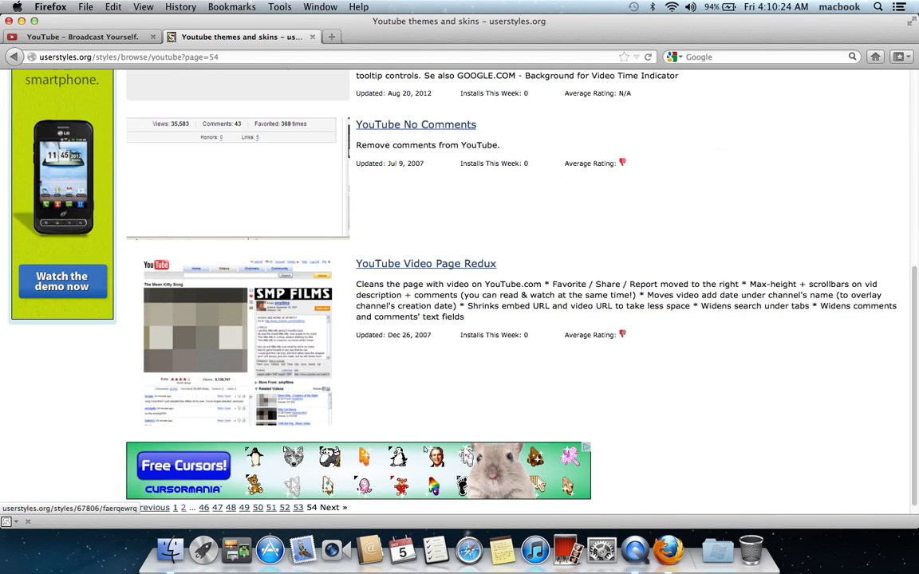
mouse_move(235, 527)
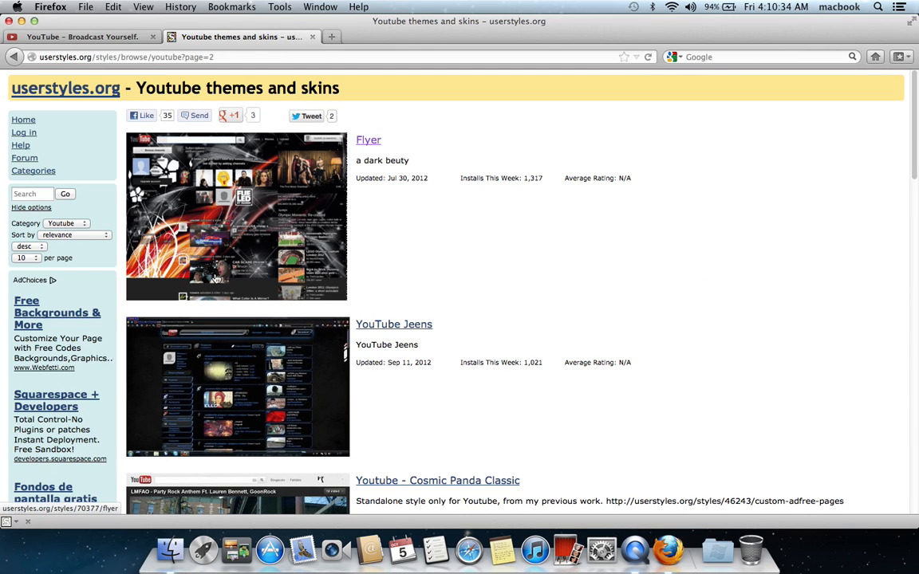
mouse_move(394, 324)
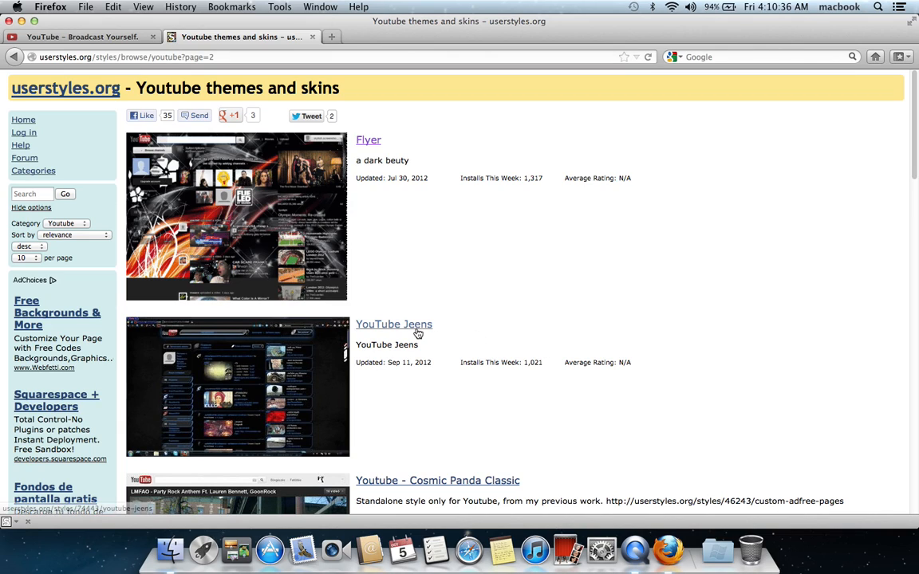
click(393, 324)
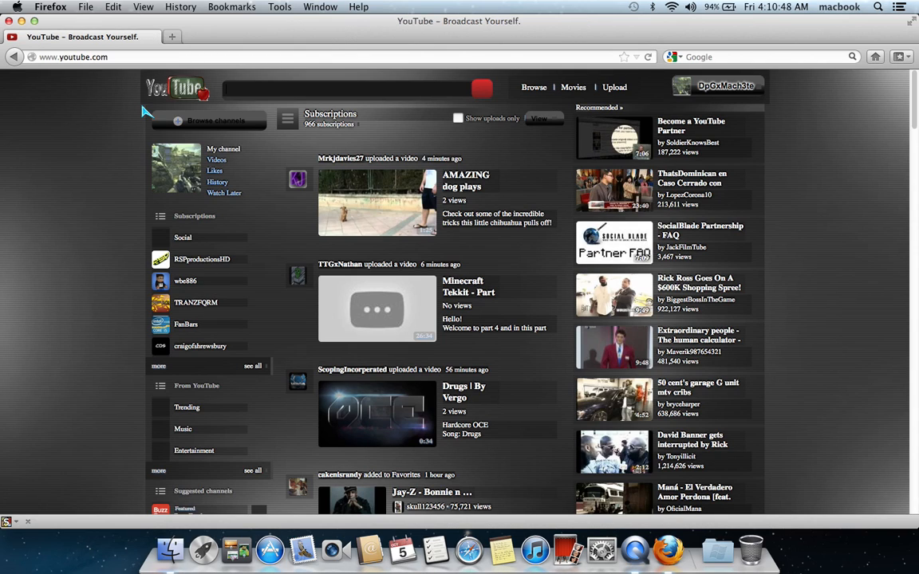
mouse_move(461, 255)
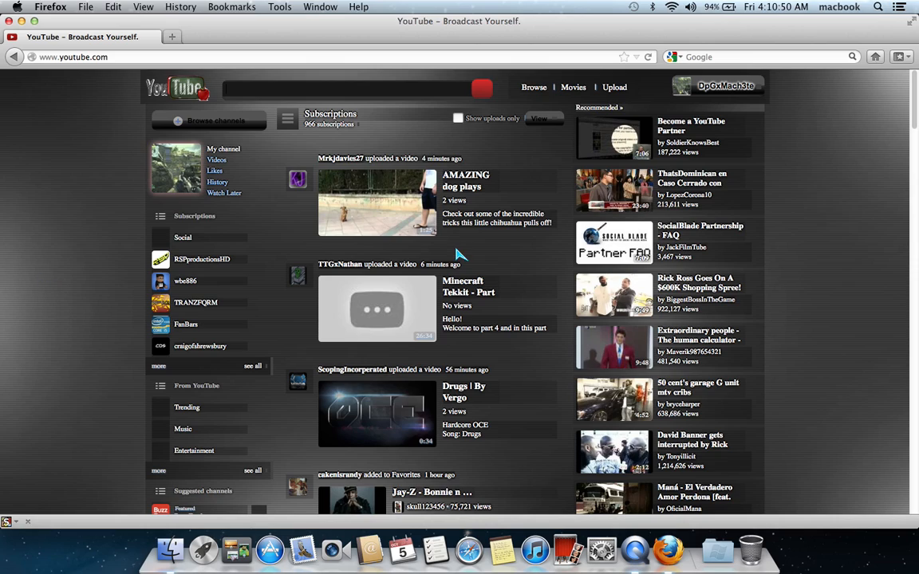
mouse_move(35, 222)
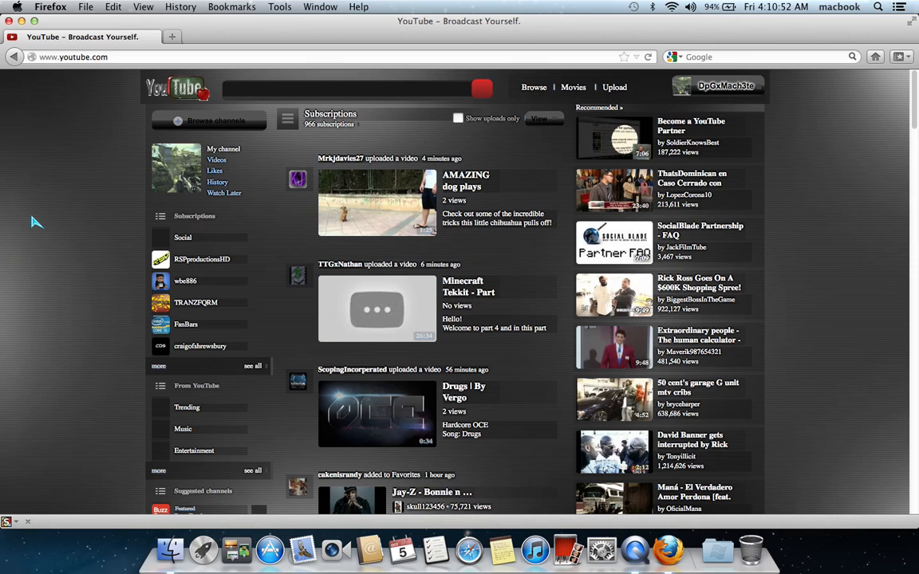